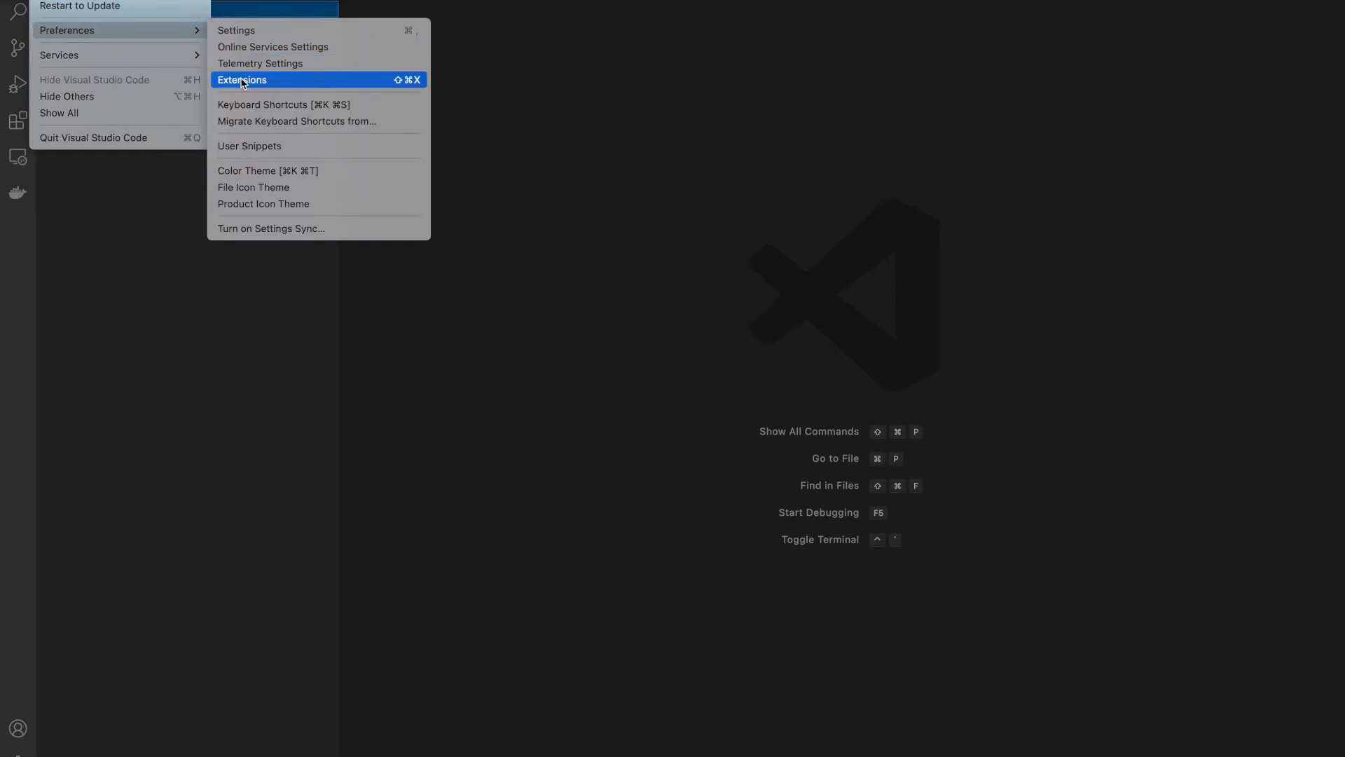
# Step: Open the Extensions view from Code > Preferences > Extensions
pyautogui.click(243, 80)
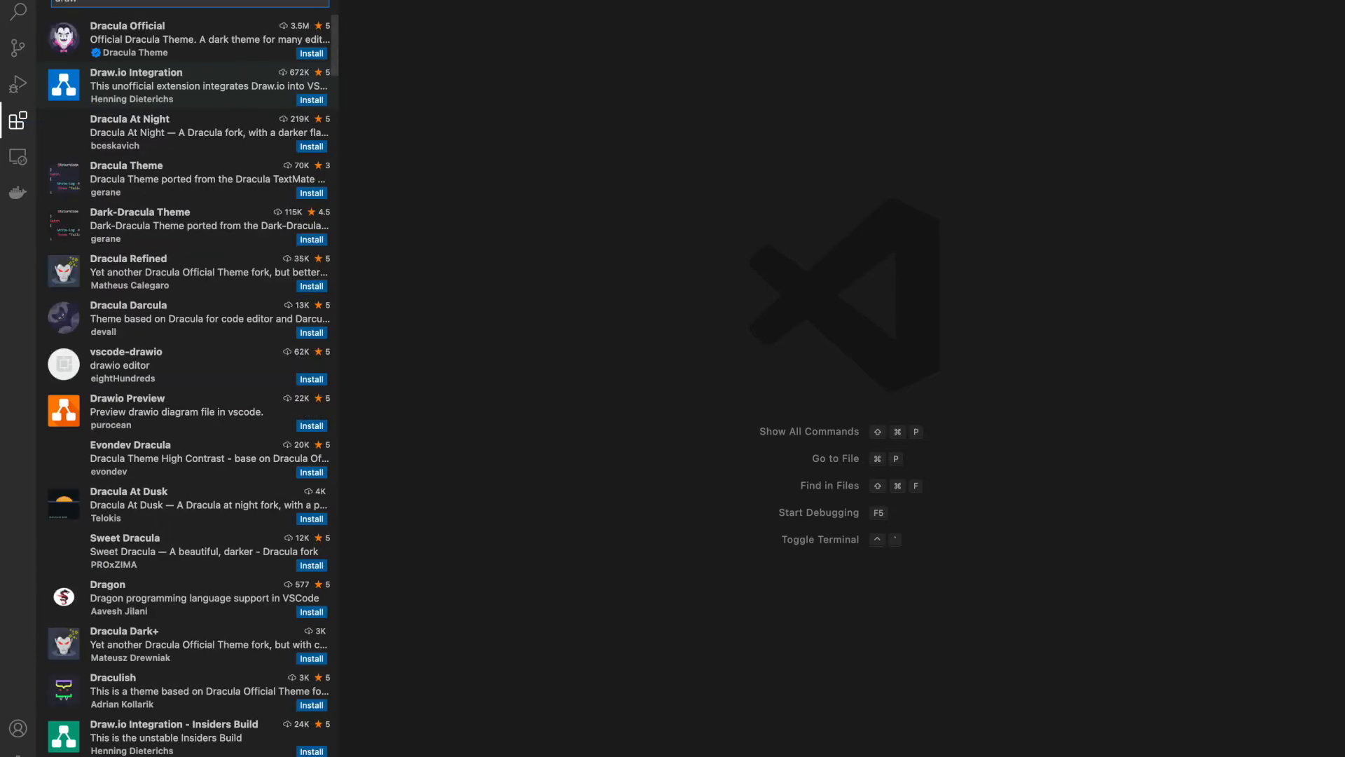
# Step: Search extensions for 'drawio' and view the Draw.io Integration details
pyautogui.write('drawio')
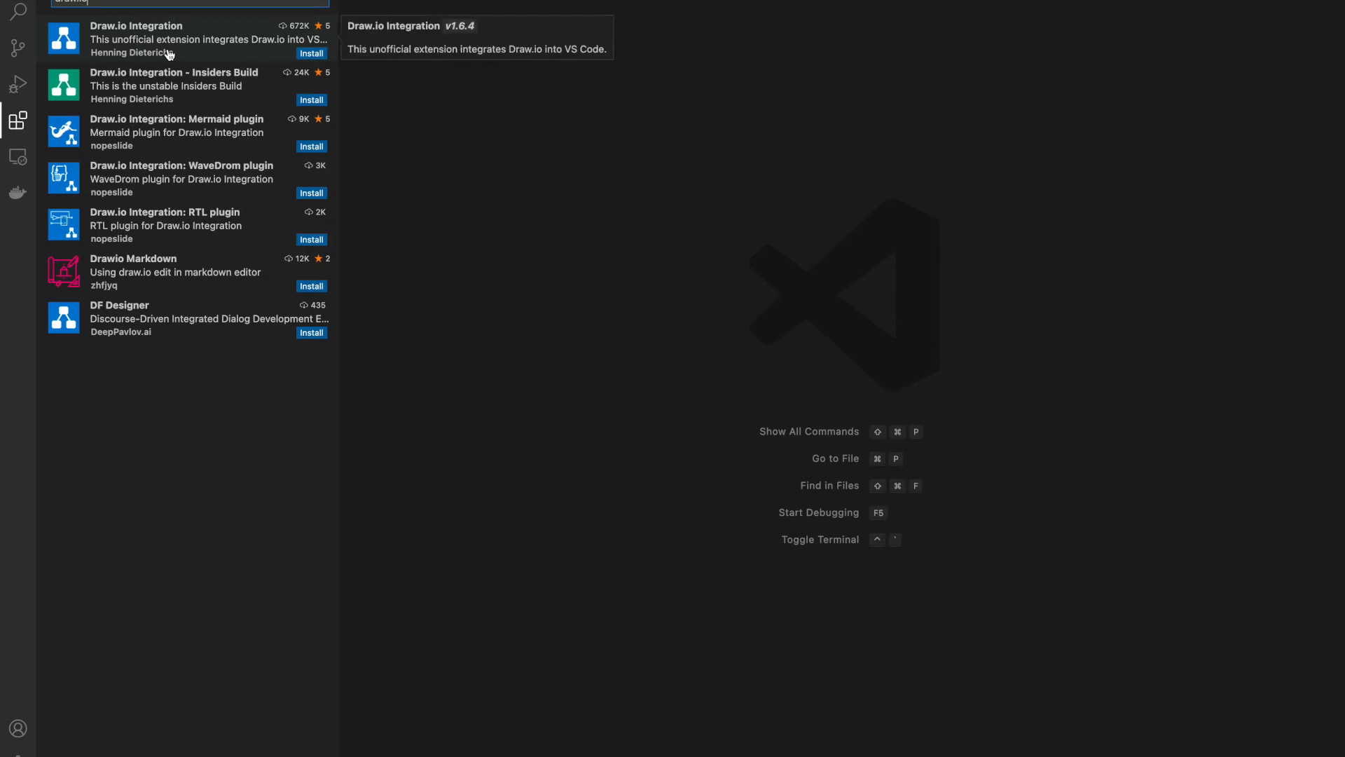
pyautogui.moveTo(150, 53)
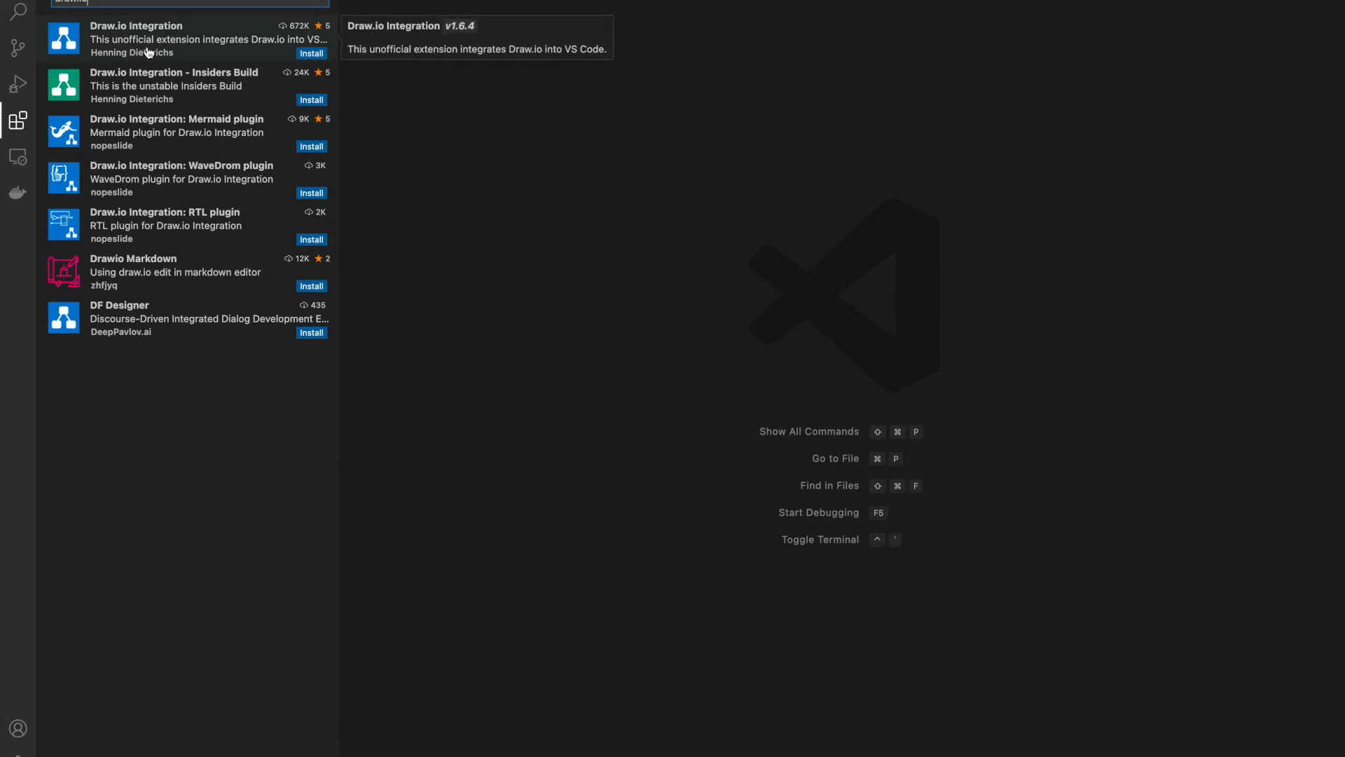
pyautogui.click(172, 39)
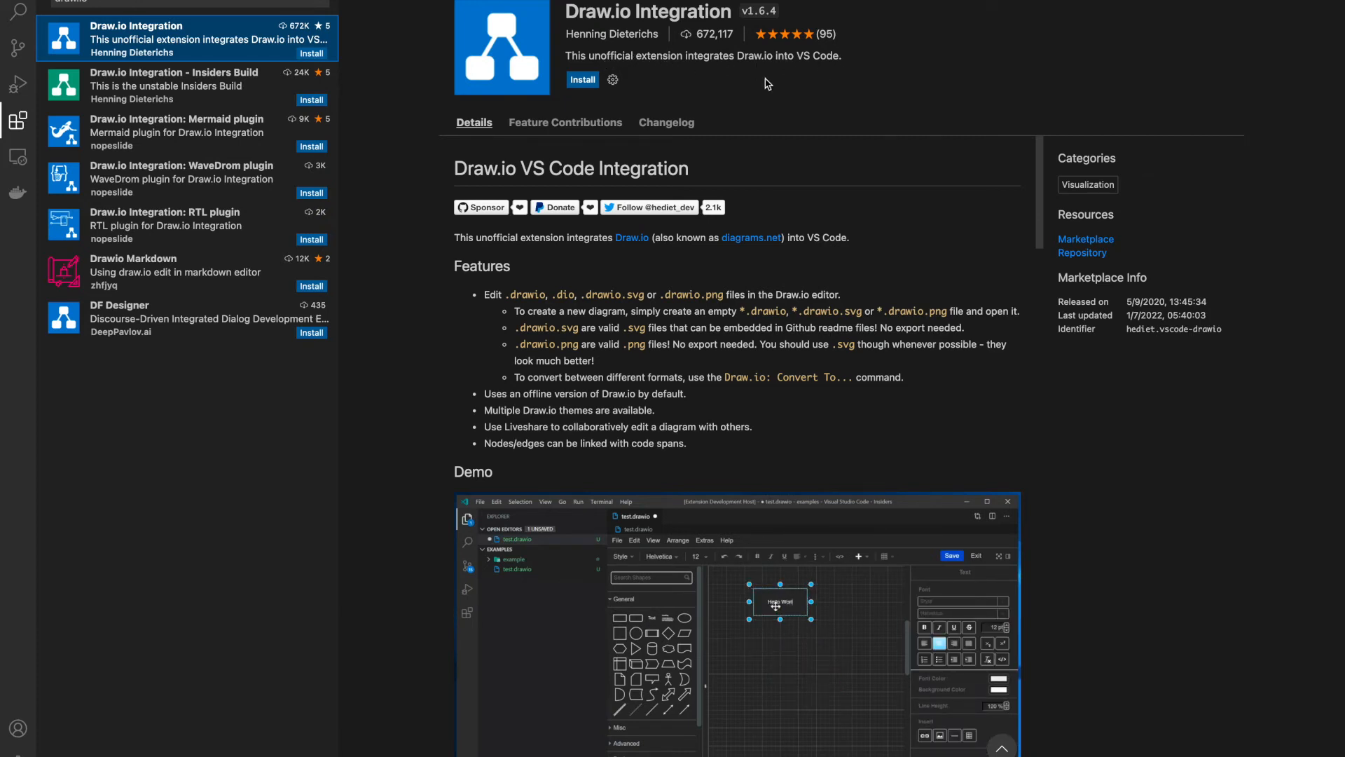
# Step: Install the Draw.io Integration extension
pyautogui.click(582, 79)
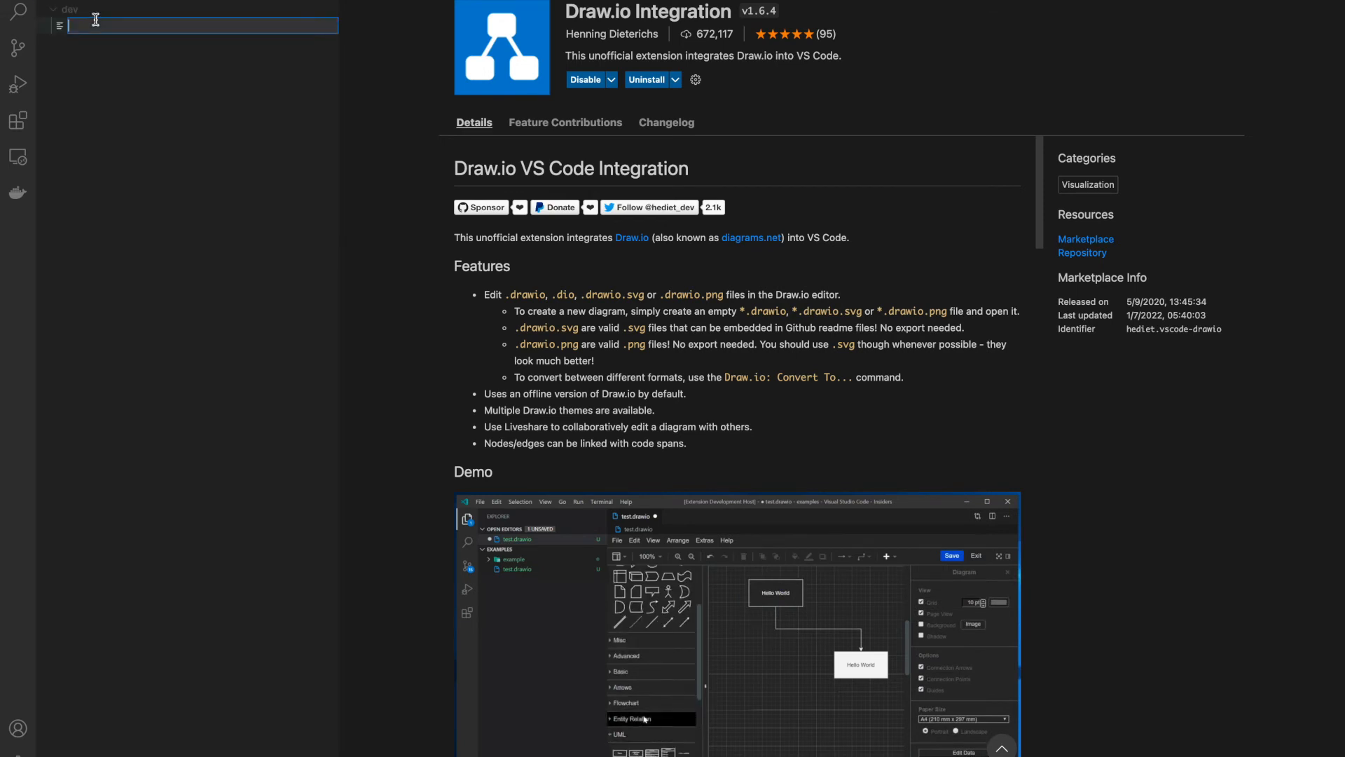
# Step: Name the new dev-folder file test.dio to open a blank Draw.io diagram
pyautogui.write('test.dio')
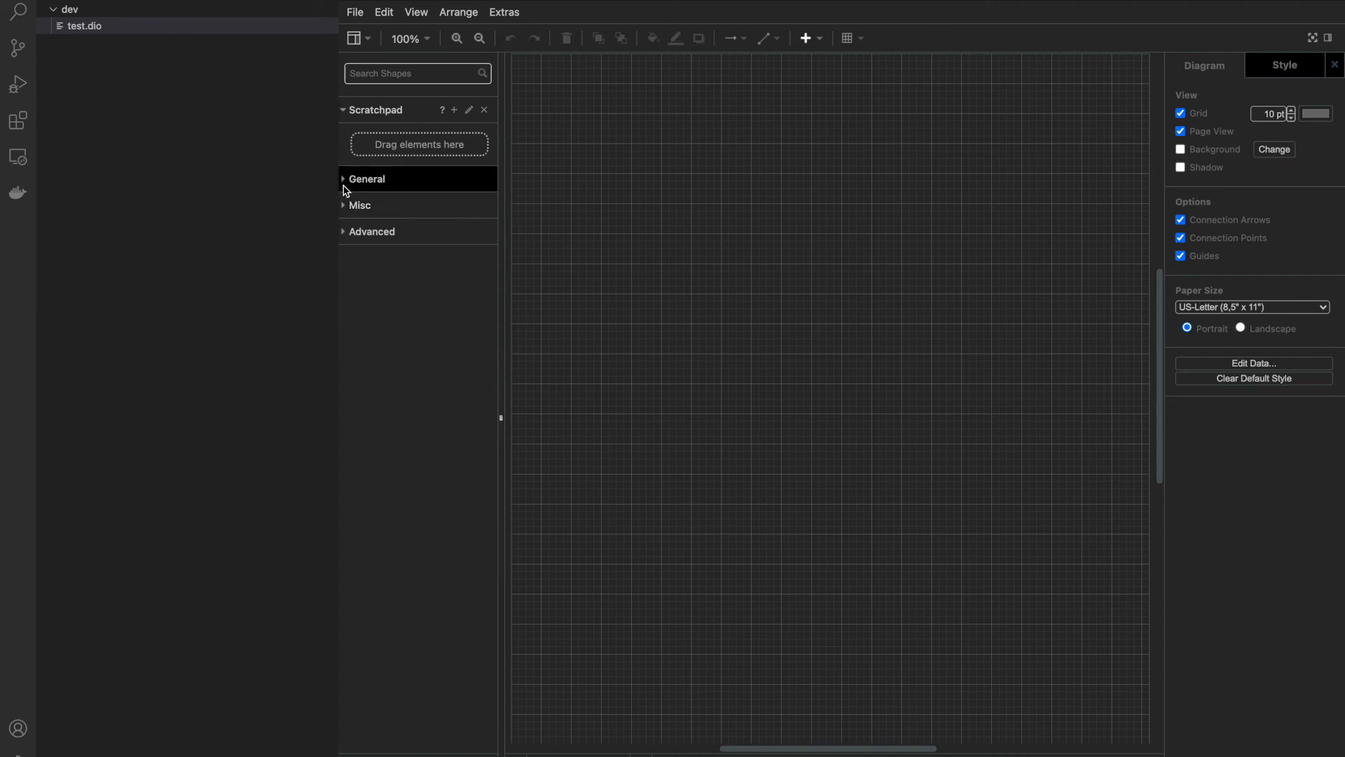
# Step: Place a rectangle, circle, square and double-headed arrow on the test.dio canvas
pyautogui.click(367, 179)
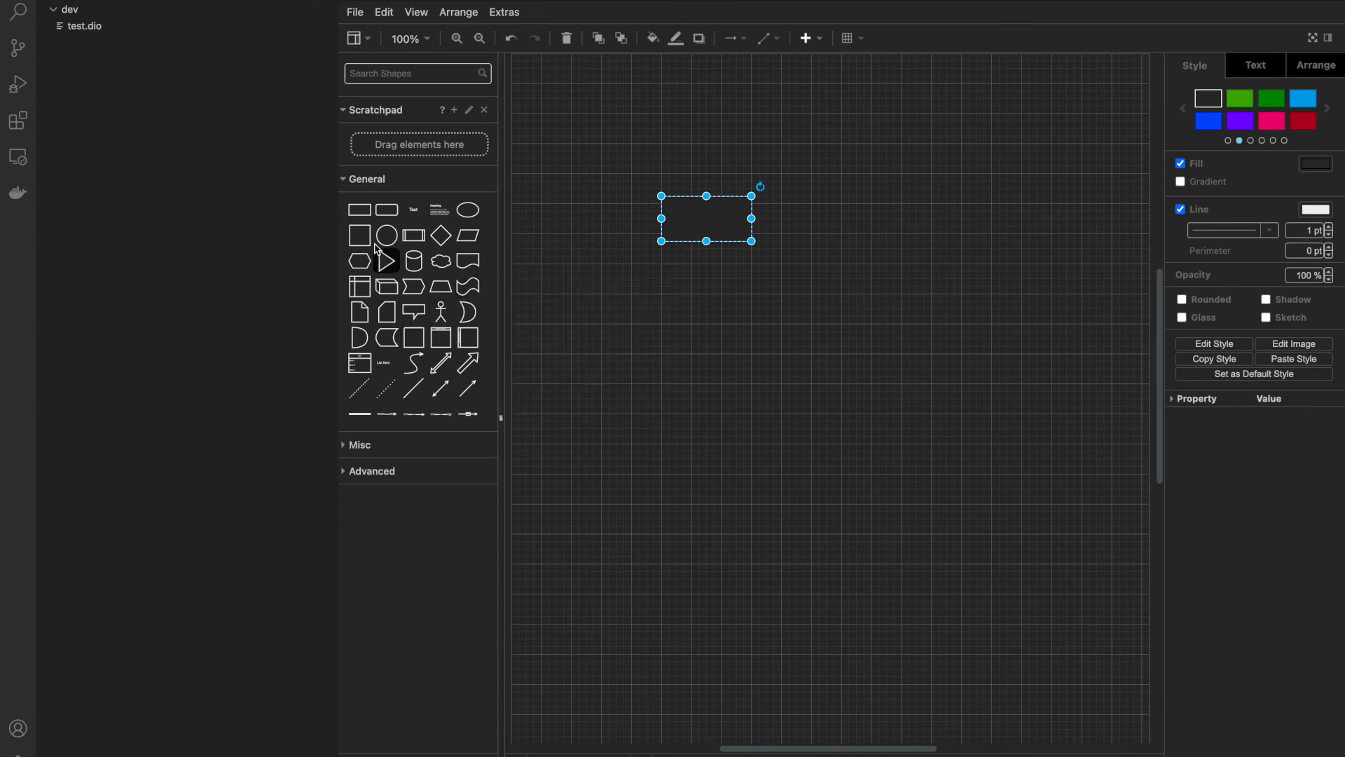
pyautogui.moveTo(387, 234)
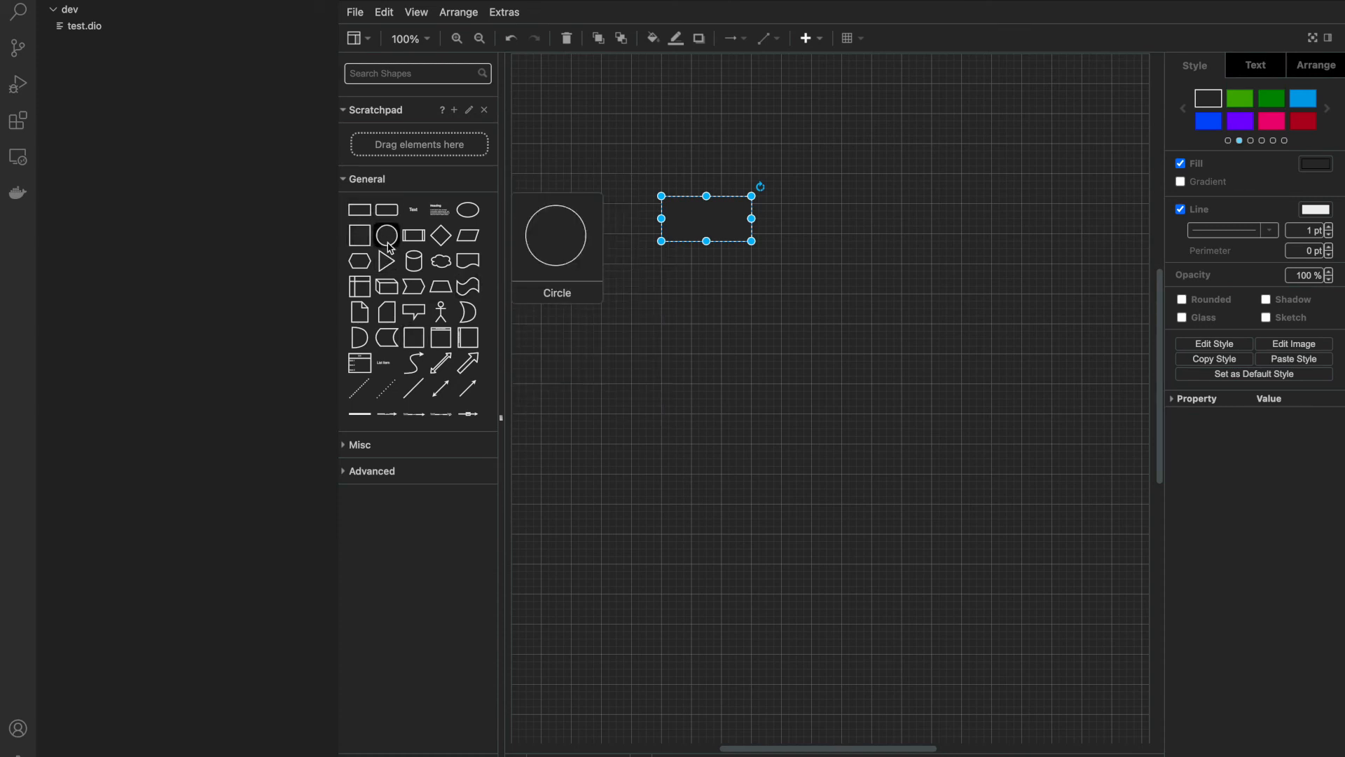
pyautogui.moveTo(706, 217); pyautogui.dragTo(781, 367)
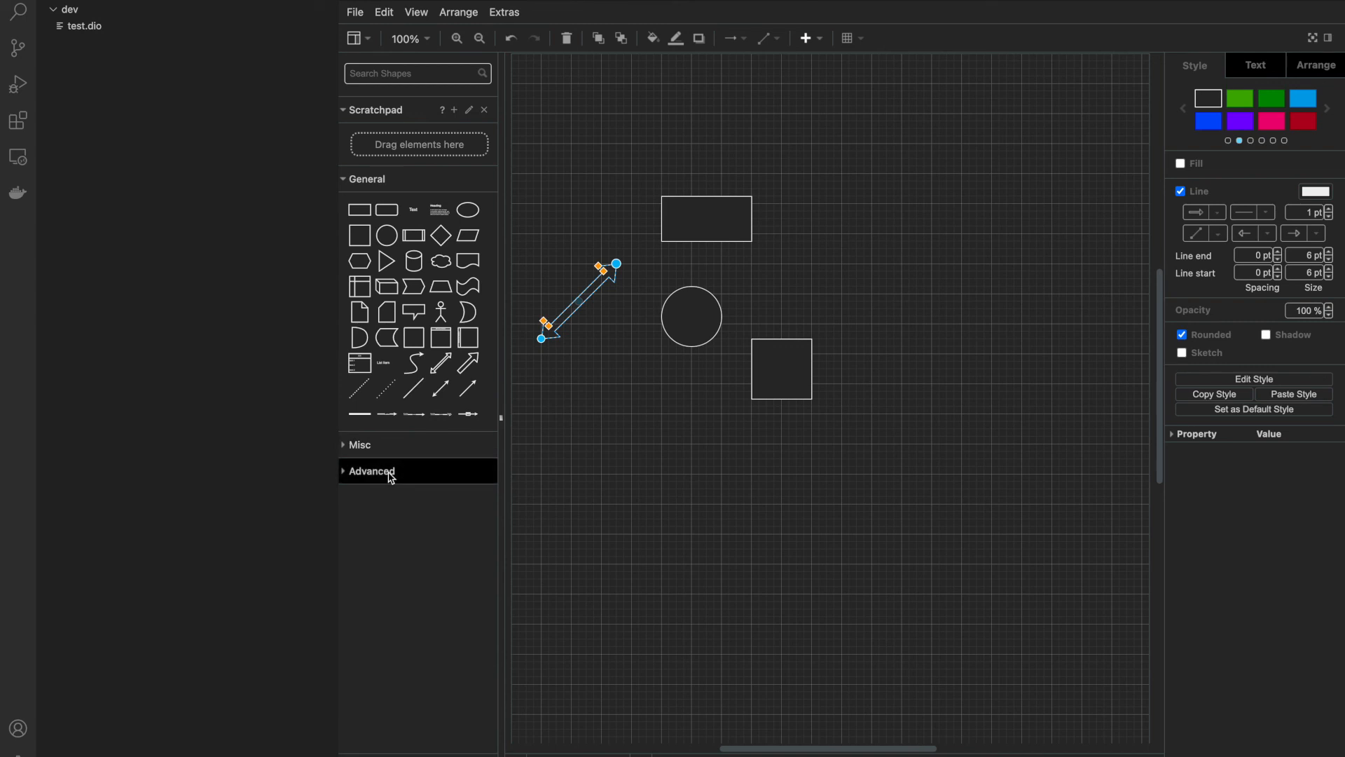
pyautogui.click(646, 130)
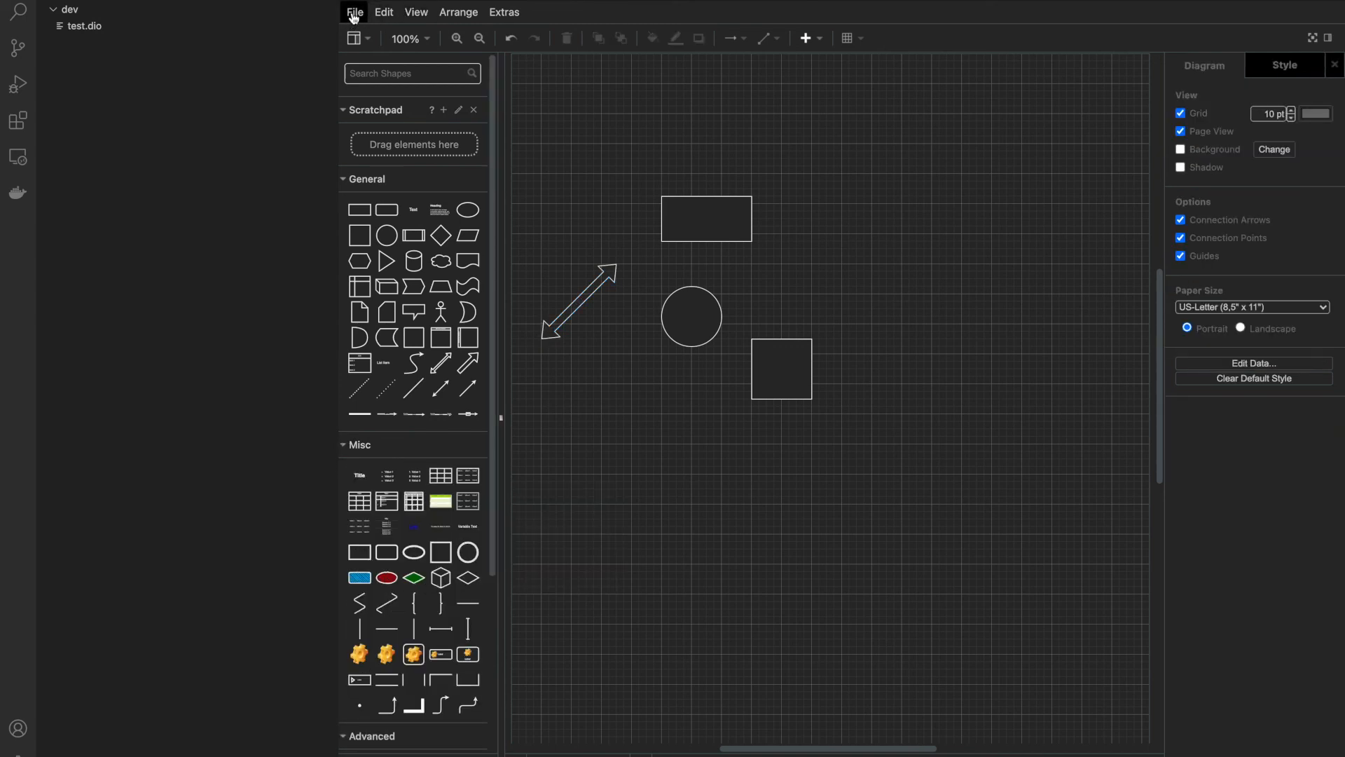
pyautogui.click(353, 11)
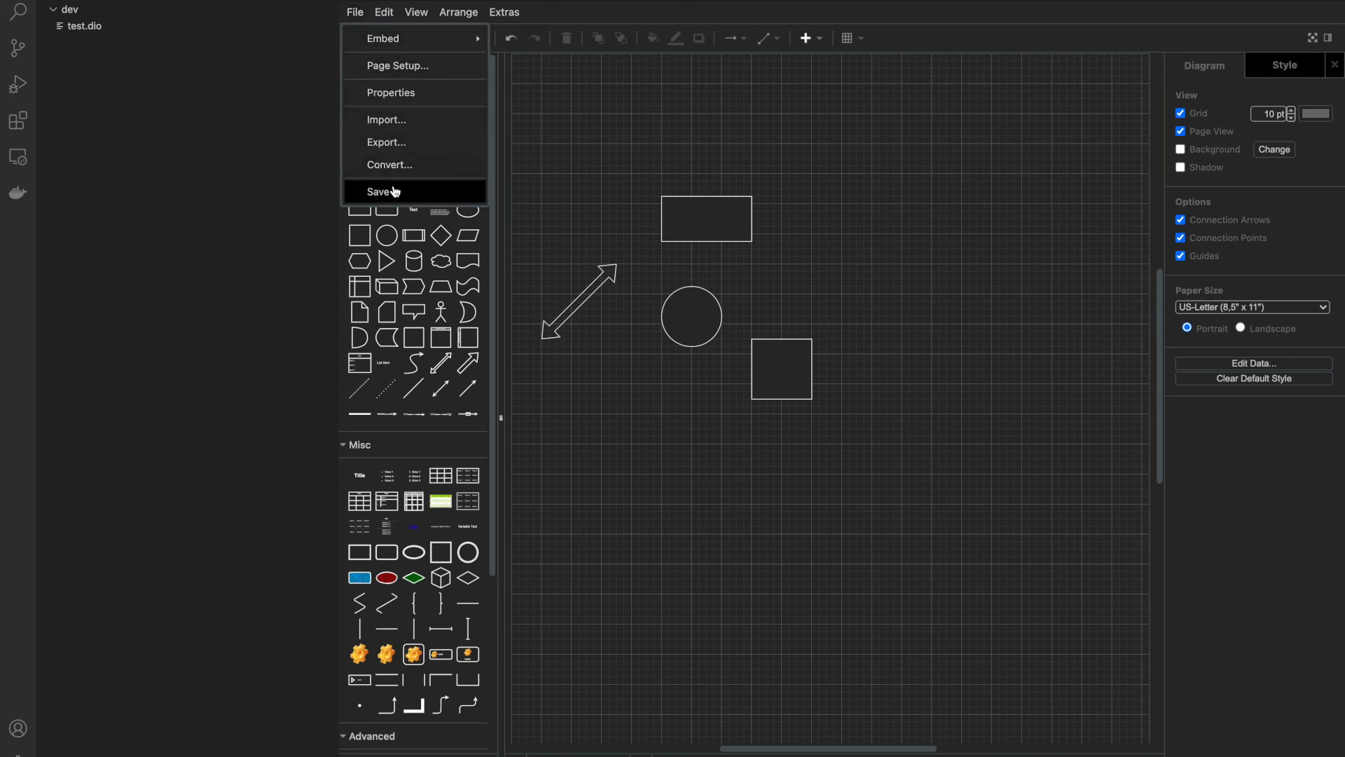